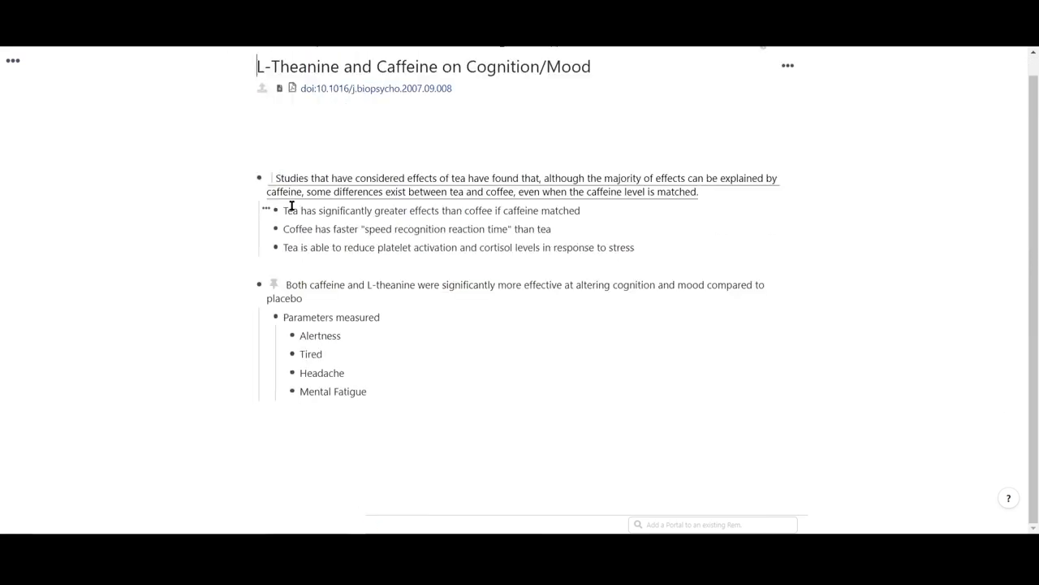
pyautogui.moveTo(263, 88)
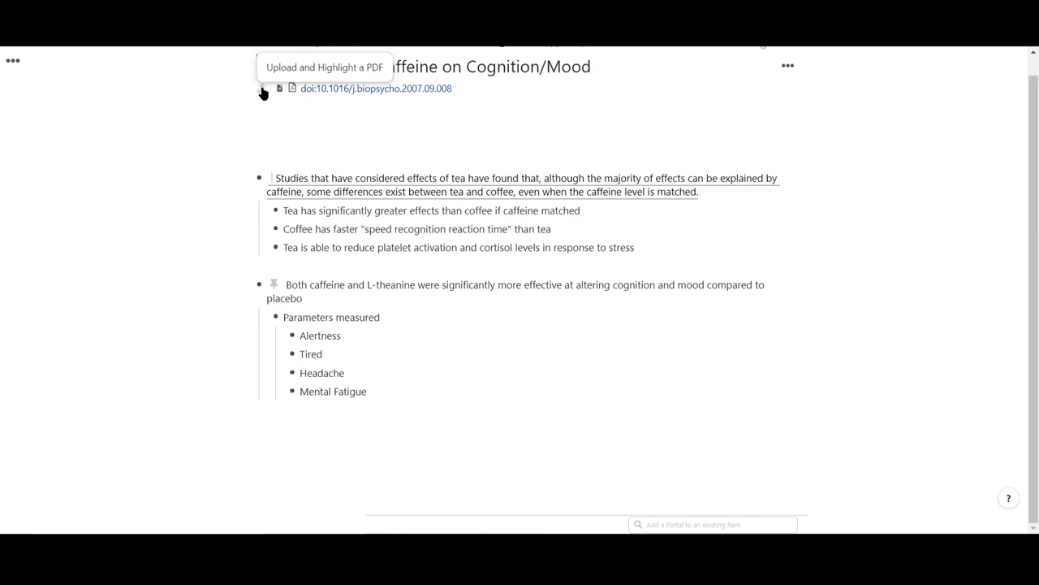
pyautogui.moveTo(345, 99)
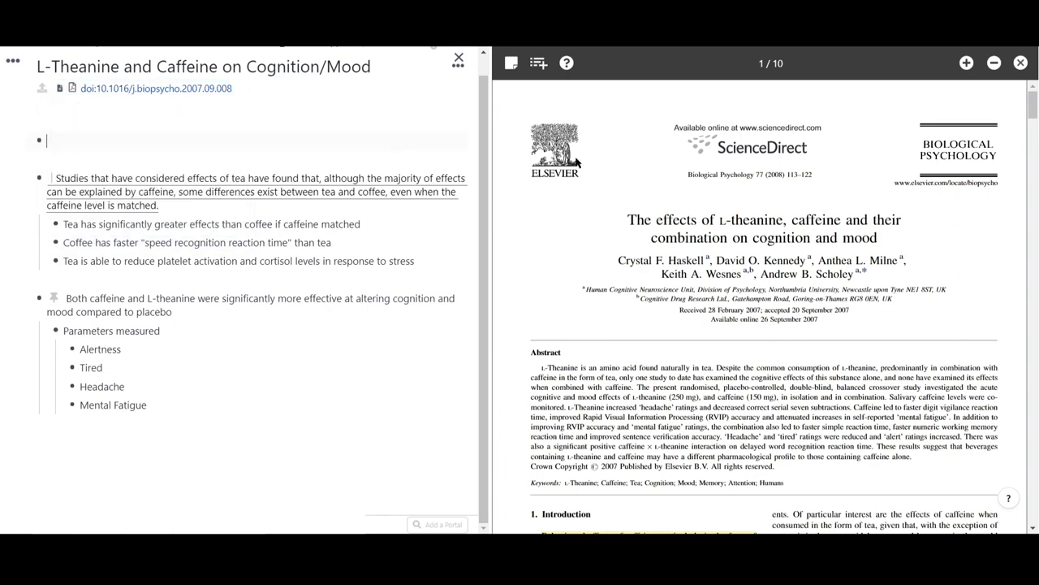
# Step: Scroll the side-pane PDF down to the introduction with its highlighted caffeine passages
pyautogui.scroll(-3)
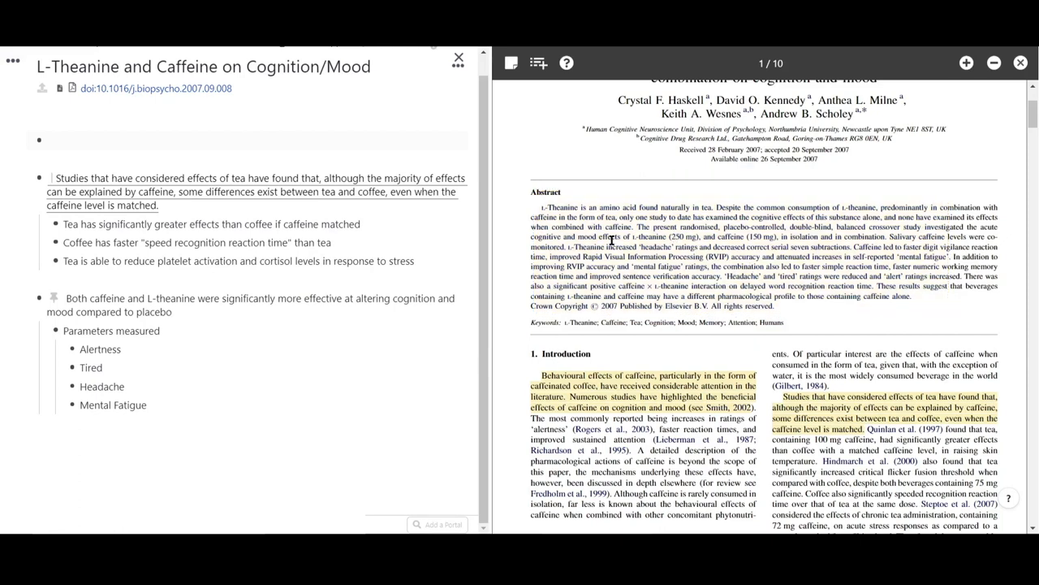
# Step: Add the highlighted 'pharmacological actions of caffeine' passage as a new note at the top
pyautogui.scroll(-3)
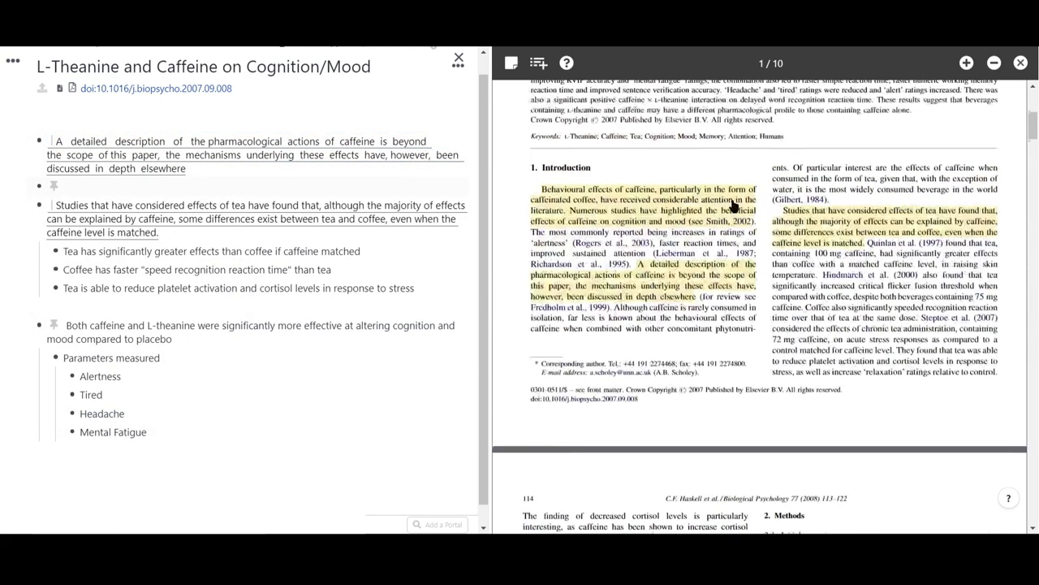
pyautogui.scroll(3)
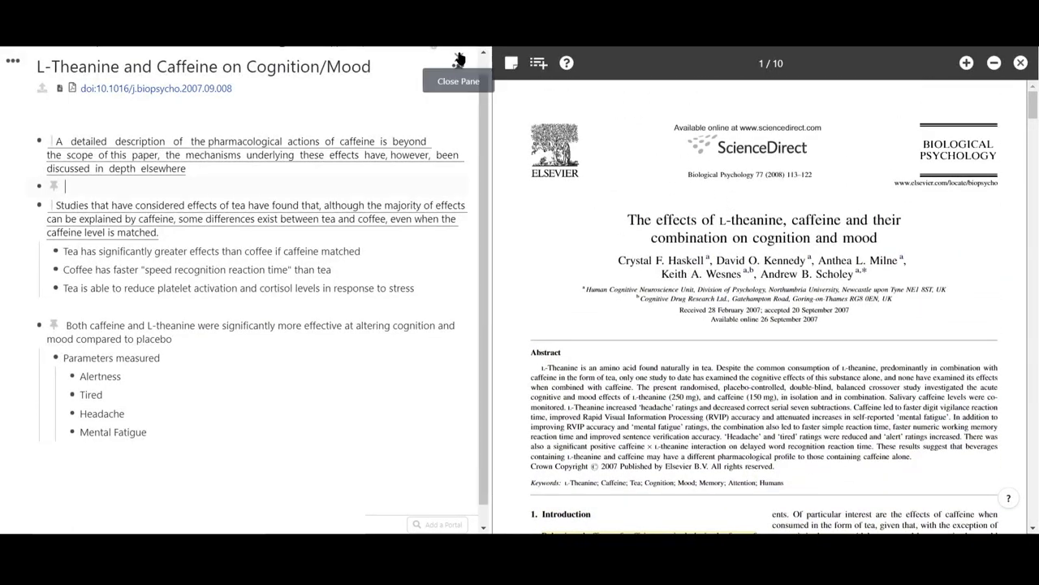
pyautogui.moveTo(478, 61)
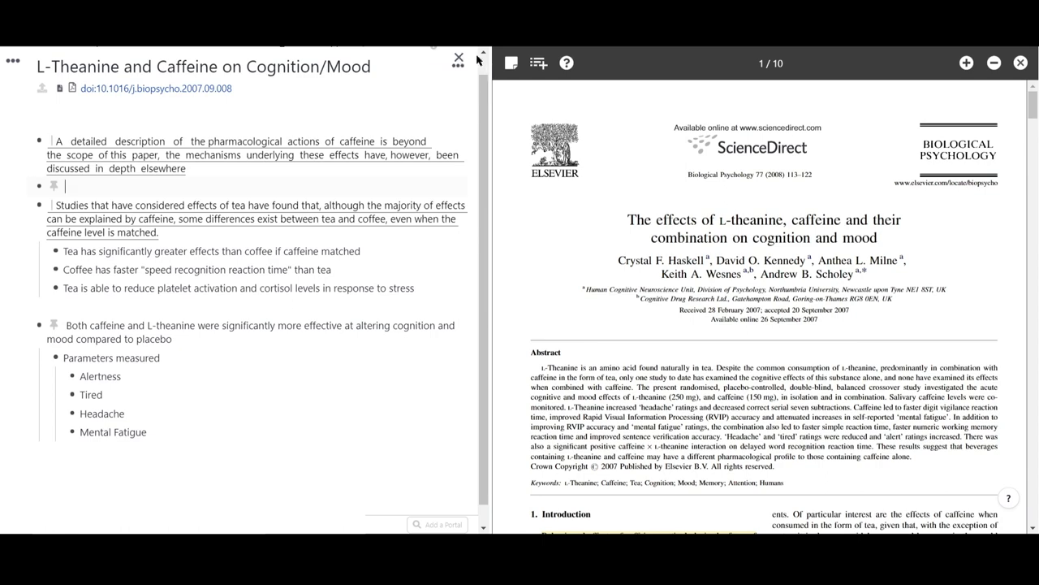
pyautogui.moveTo(510, 61)
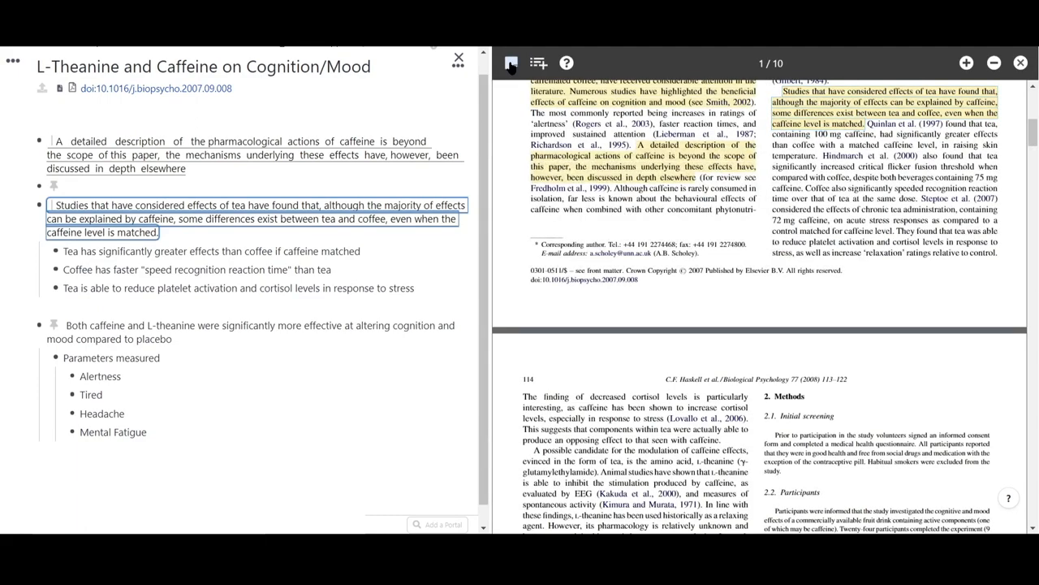
# Step: Jump from the 'Studies that have considered' note to its tea-versus-coffee highlight in the PDF
pyautogui.click(510, 62)
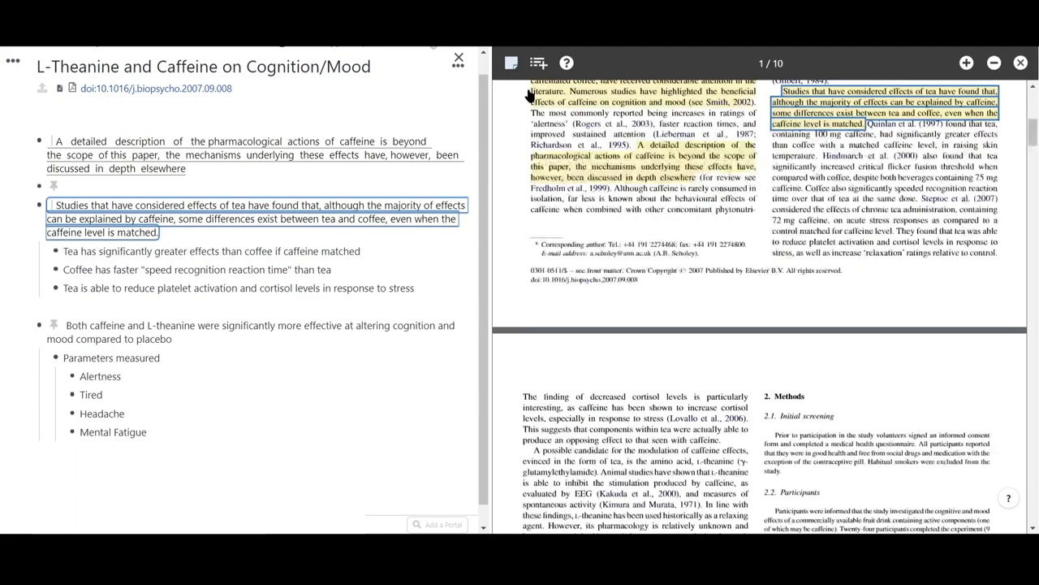
pyautogui.scroll(3)
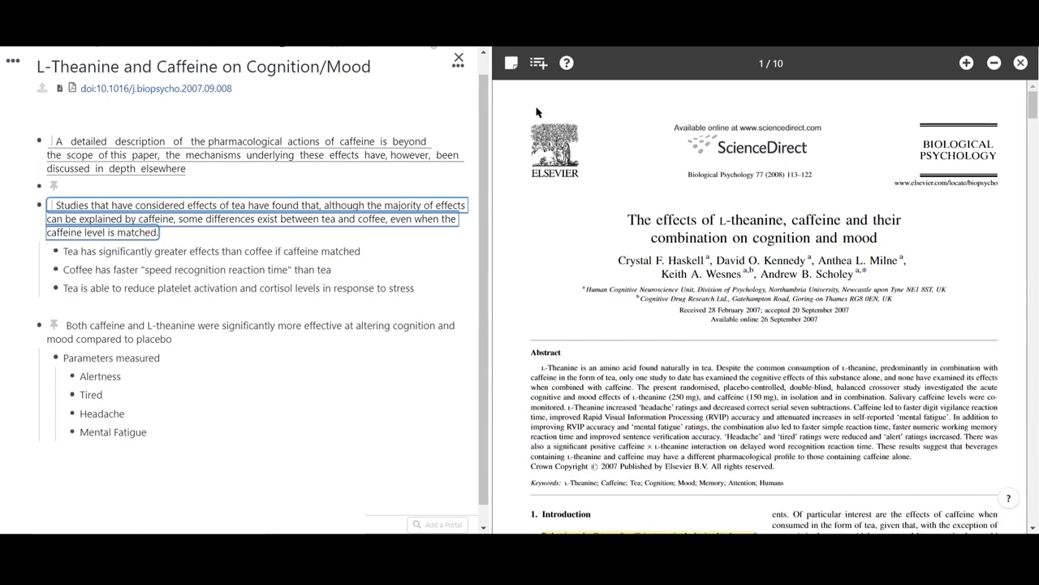
# Step: Copy the paper's title from the PDF's Document Outline to the clipboard
pyautogui.click(537, 61)
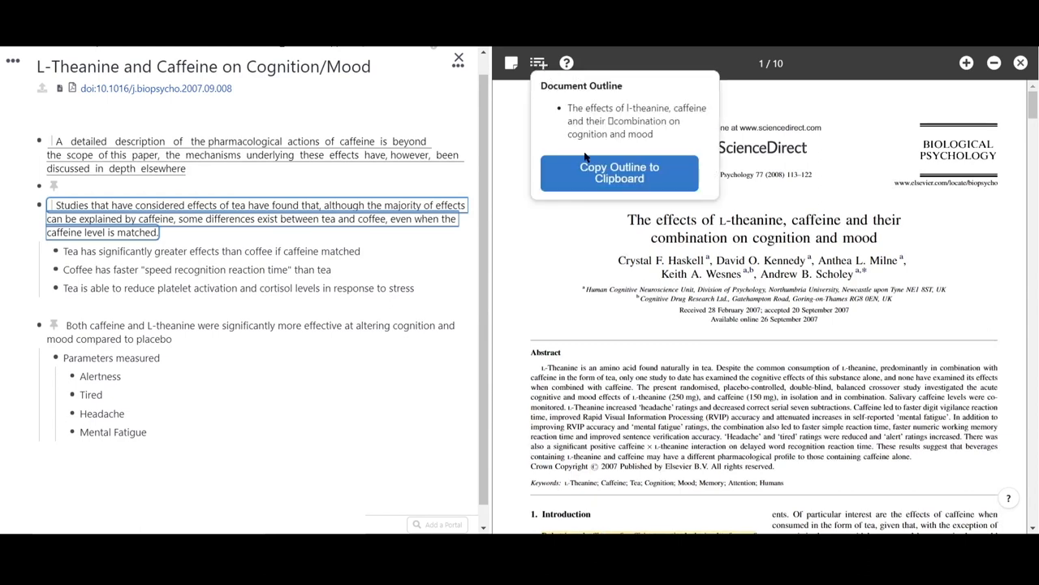
pyautogui.click(619, 172)
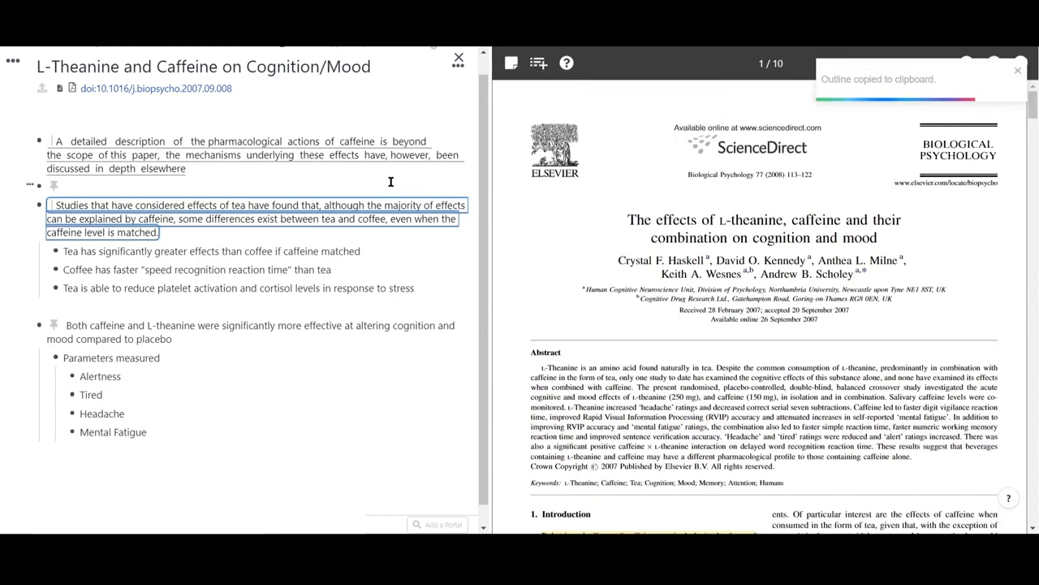
pyautogui.click(538, 61)
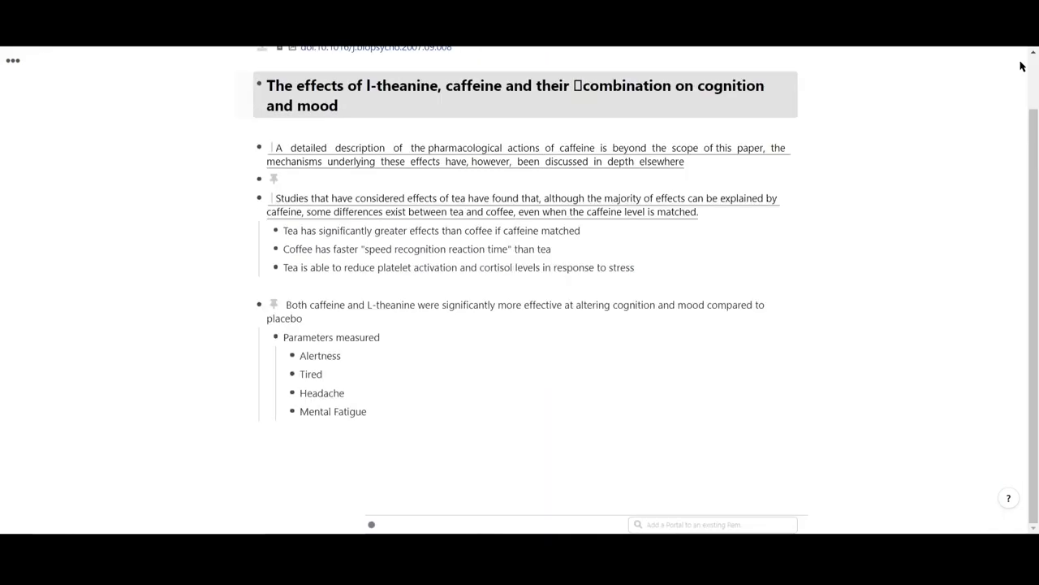
# Step: Paste the title as a header atop the notes, briefly previewing the caffeine note's source page
pyautogui.click(273, 304)
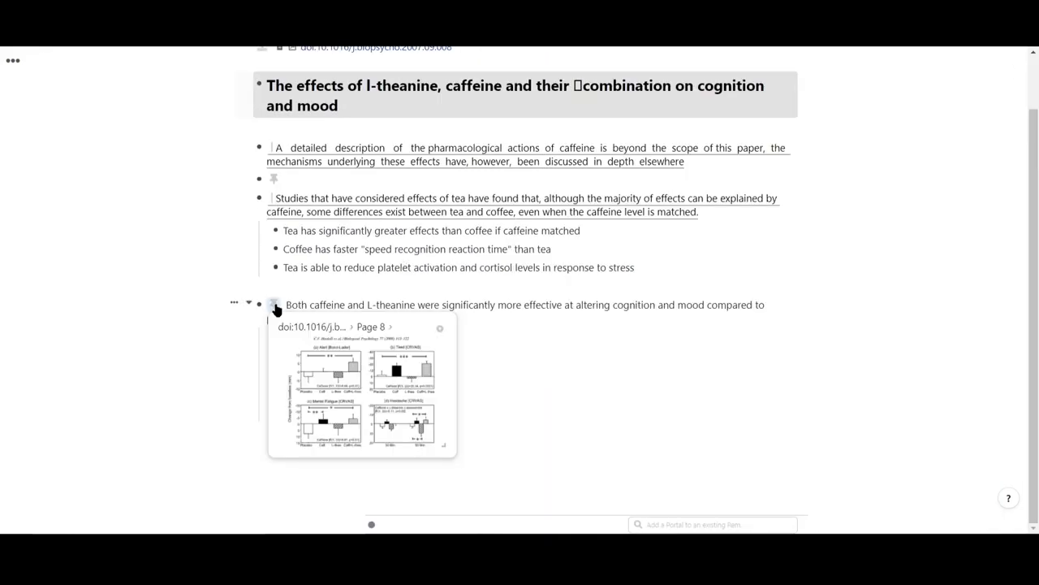
pyautogui.click(275, 306)
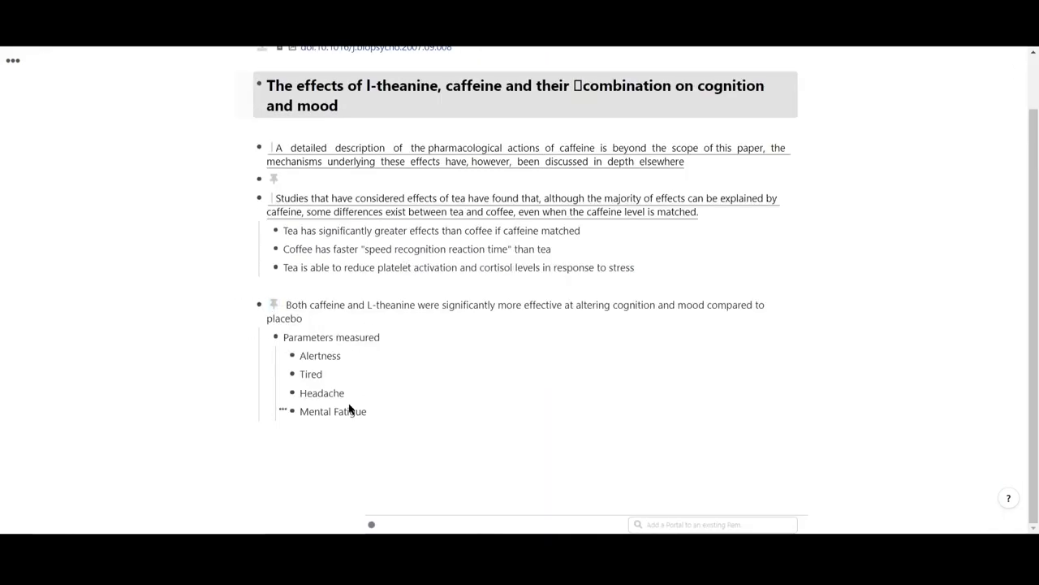